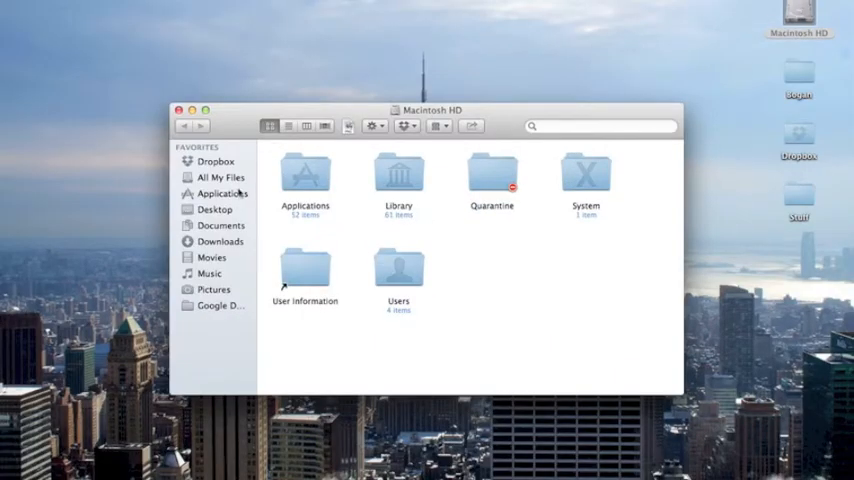
Step: Browse the Applications folder in Finder and launch iTunes
{"action": "left_click", "coordinate": [218, 193]}
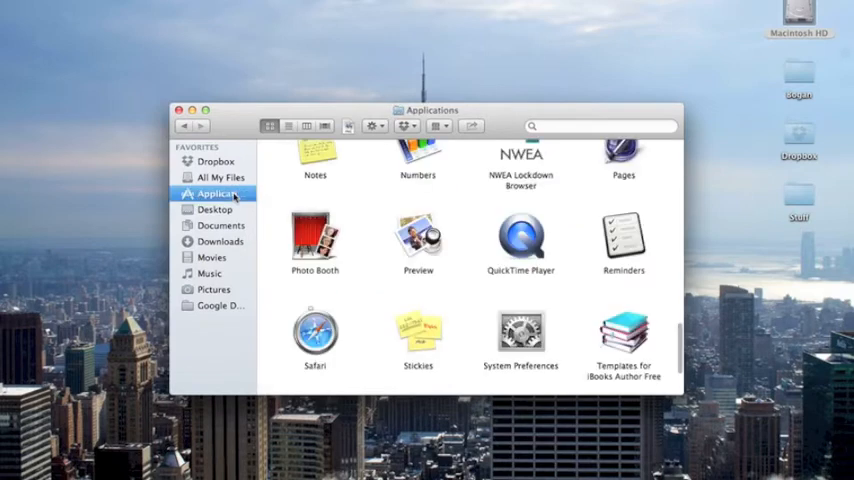
{"action": "left_click", "coordinate": [520, 240]}
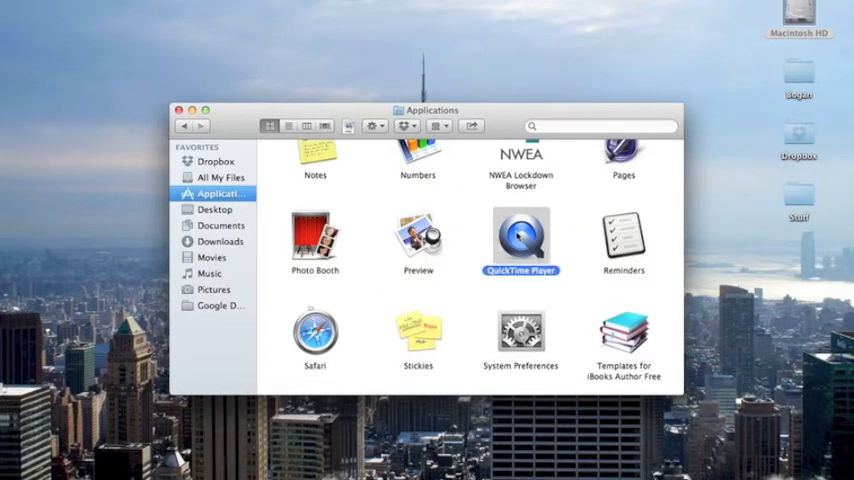
{"action": "left_click_drag", "start_coordinate": [520, 240], "coordinate": [418, 340]}
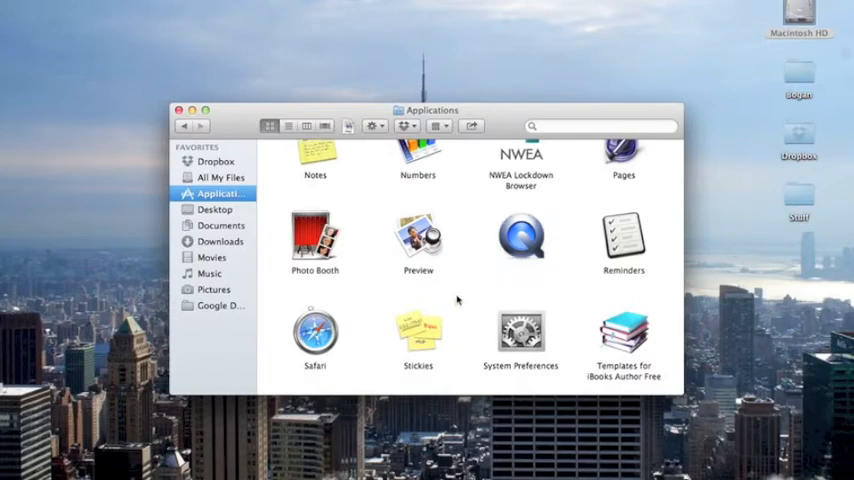
{"action": "scroll", "scroll_direction": "up", "scroll_amount": 3}
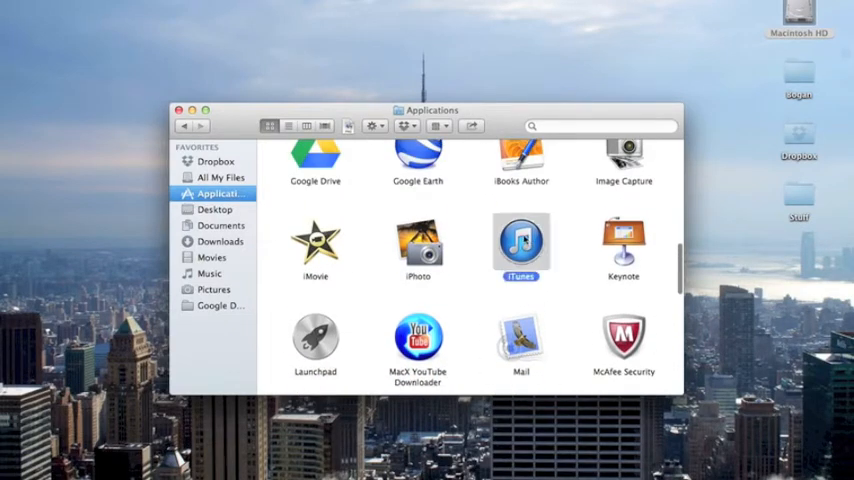
{"action": "double_click", "coordinate": [520, 245]}
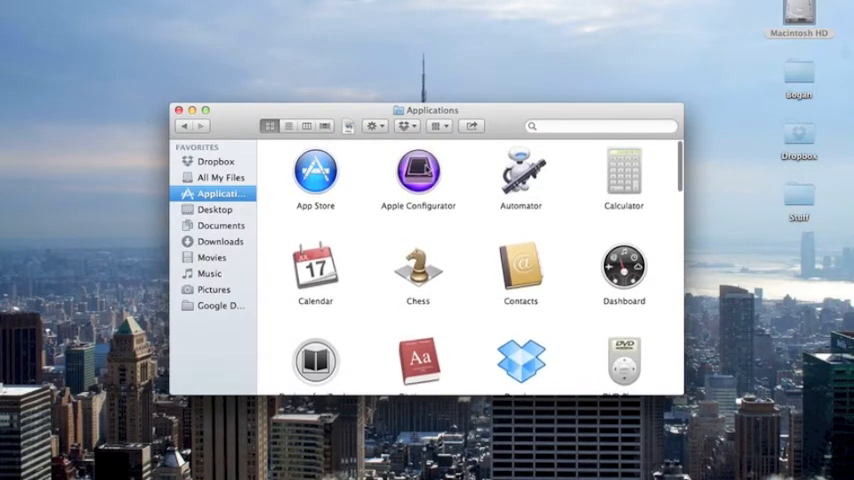
Step: Look over Apple Configurator and App Store in Applications, then close the Finder window
{"action": "left_click", "coordinate": [417, 170]}
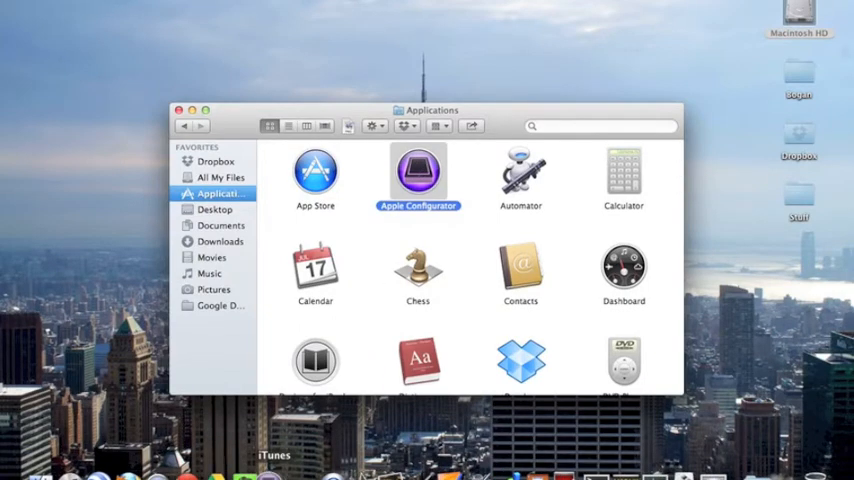
{"action": "left_click", "coordinate": [315, 170]}
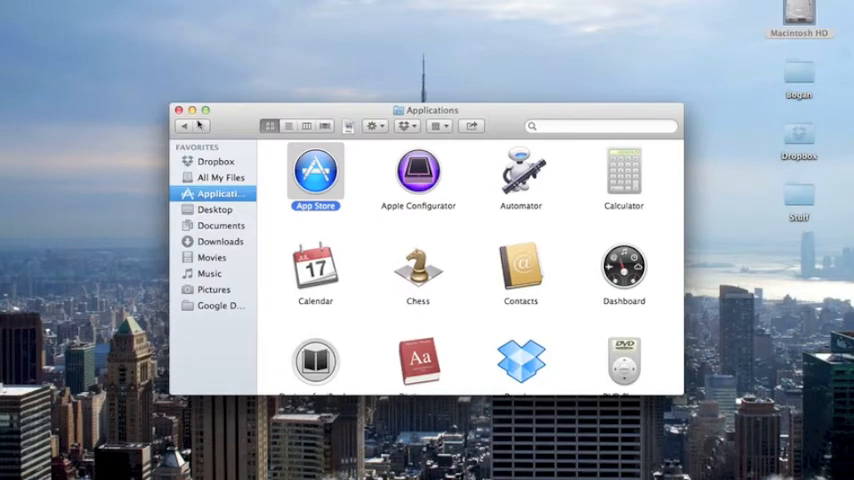
{"action": "left_click", "coordinate": [180, 110]}
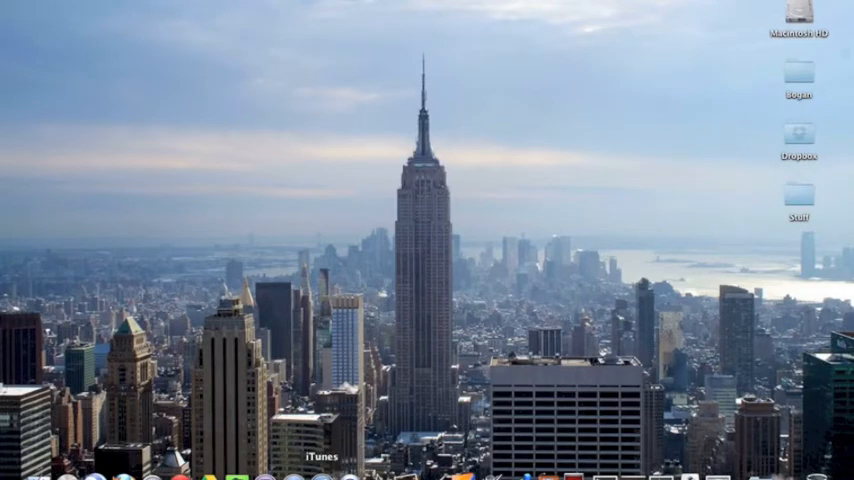
{"action": "mouse_move", "coordinate": [260, 456]}
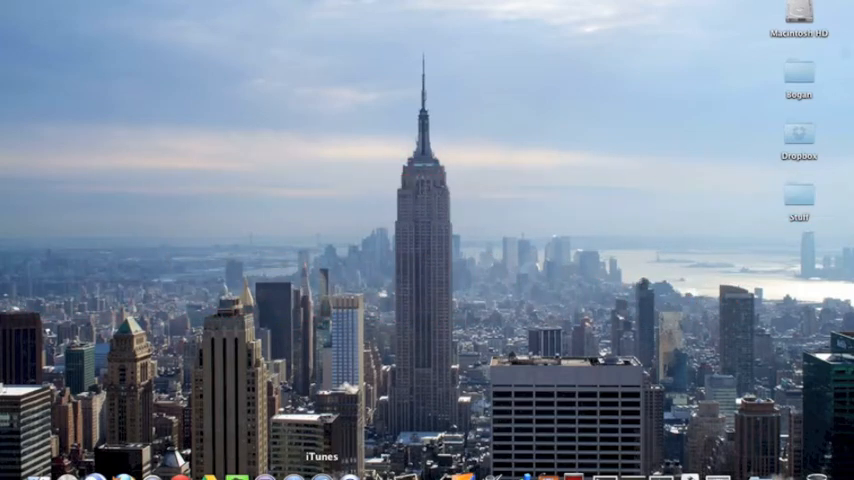
Step: View the empty Movies and Books libraries in iTunes and return to the Apps library
{"action": "left_click", "coordinate": [320, 455]}
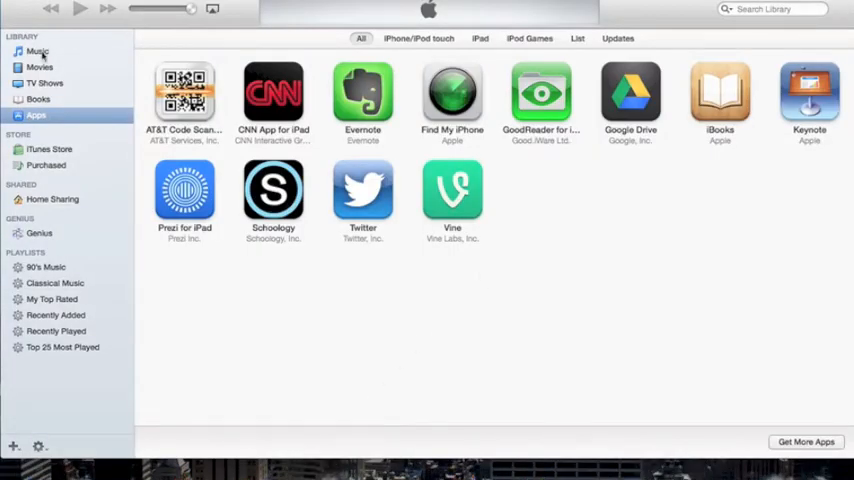
{"action": "left_click", "coordinate": [39, 67]}
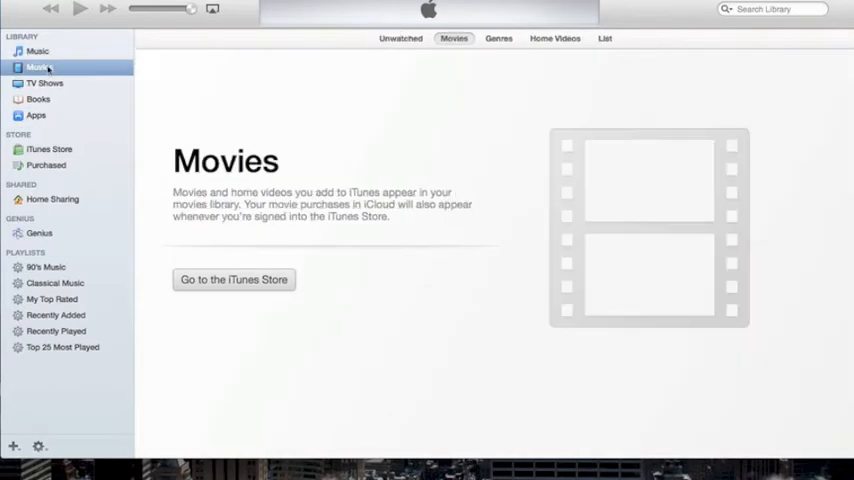
{"action": "left_click", "coordinate": [38, 99]}
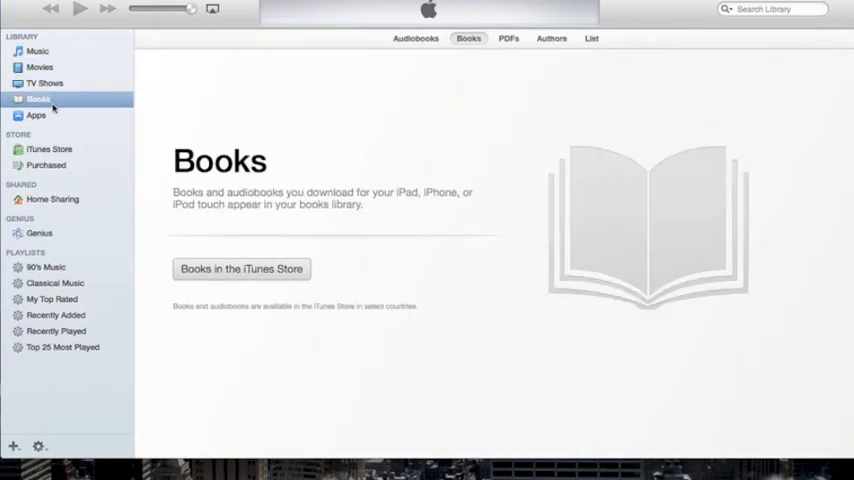
{"action": "left_click", "coordinate": [36, 115]}
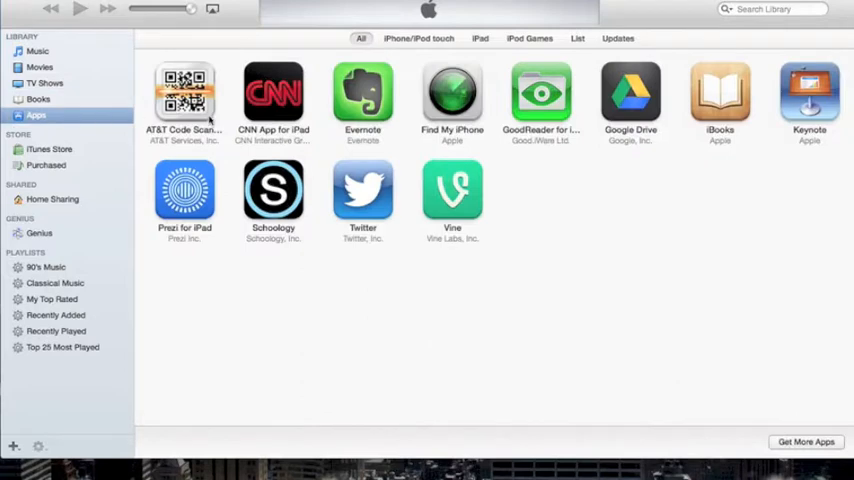
{"action": "mouse_move", "coordinate": [398, 205]}
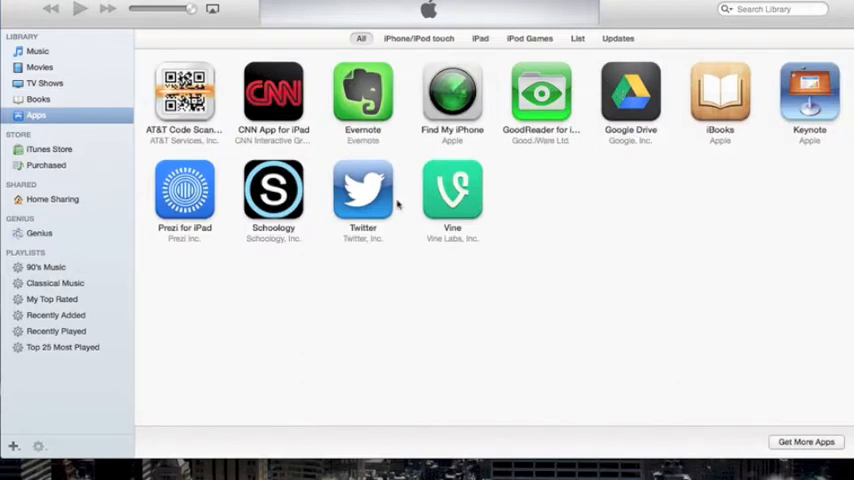
{"action": "mouse_move", "coordinate": [487, 108]}
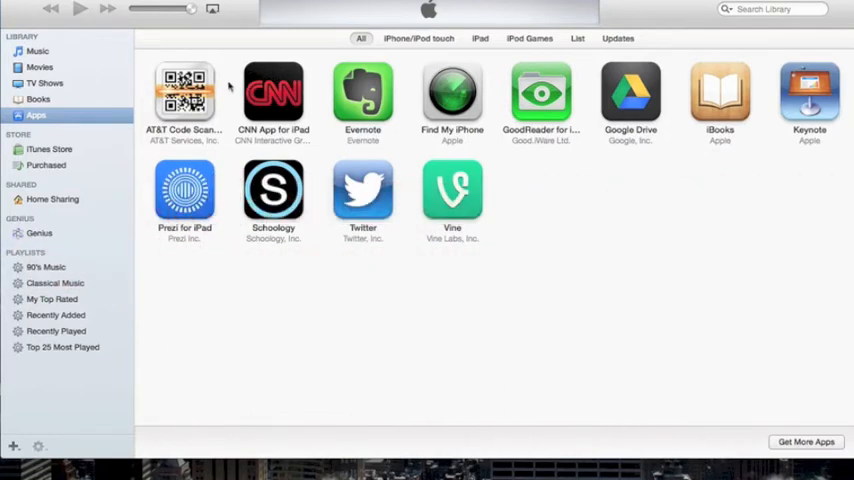
Step: Search the iTunes Store for 'Google' and start downloading the Google Earth iPad app
{"action": "left_click", "coordinate": [49, 149]}
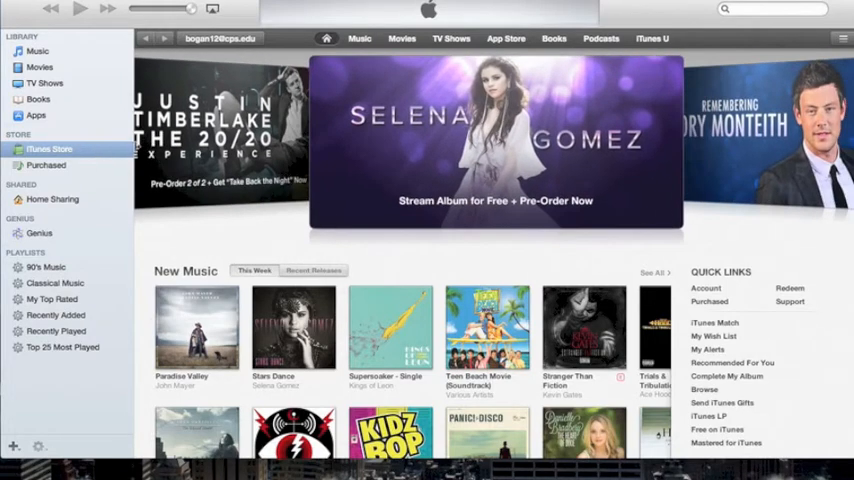
{"action": "mouse_move", "coordinate": [120, 150]}
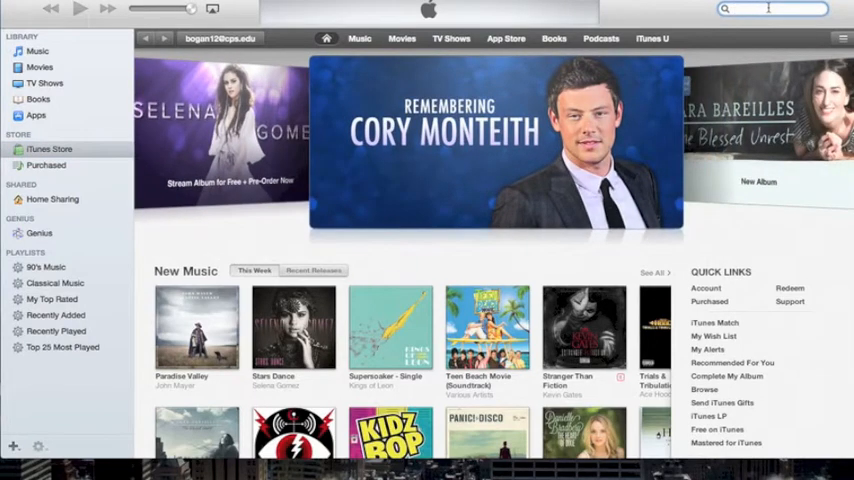
{"action": "type", "text": "Google"}
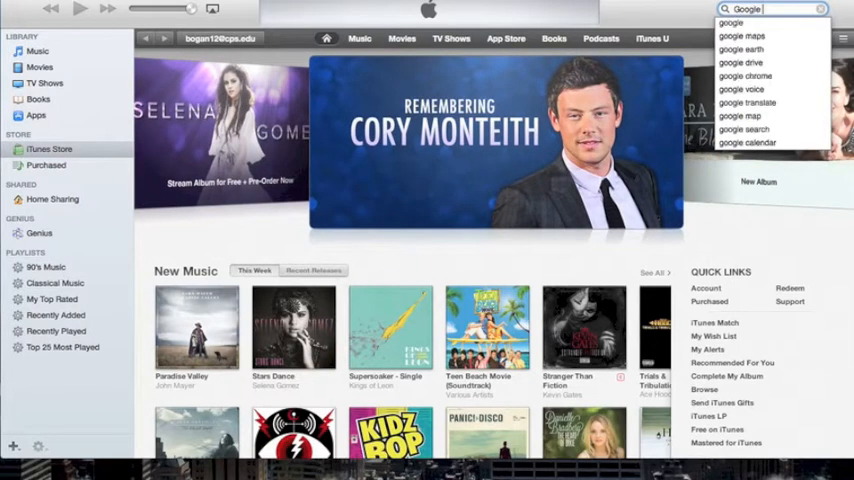
{"action": "left_click", "coordinate": [741, 49]}
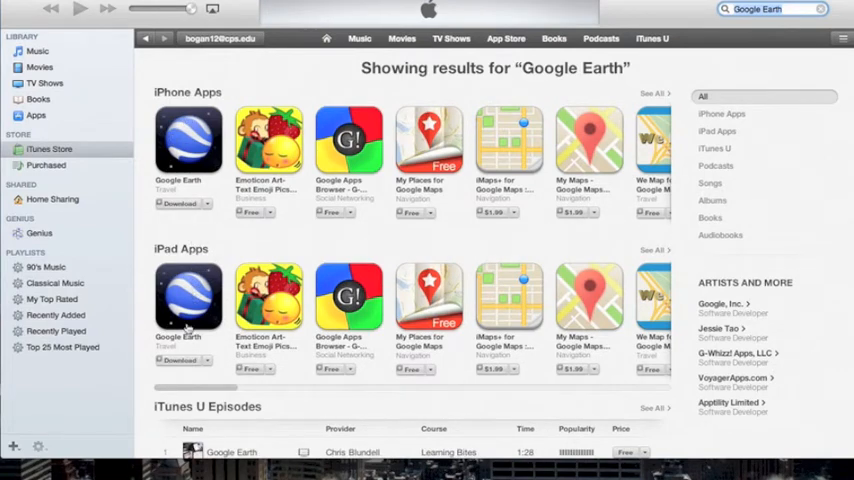
{"action": "left_click", "coordinate": [181, 360]}
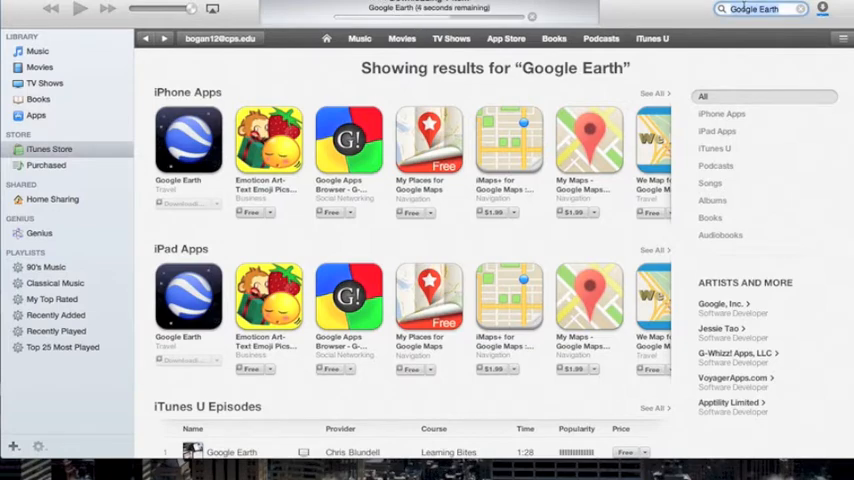
Step: Search for 'Educ' and start downloading the Educreations iPad app
{"action": "type", "text": "Educreations"}
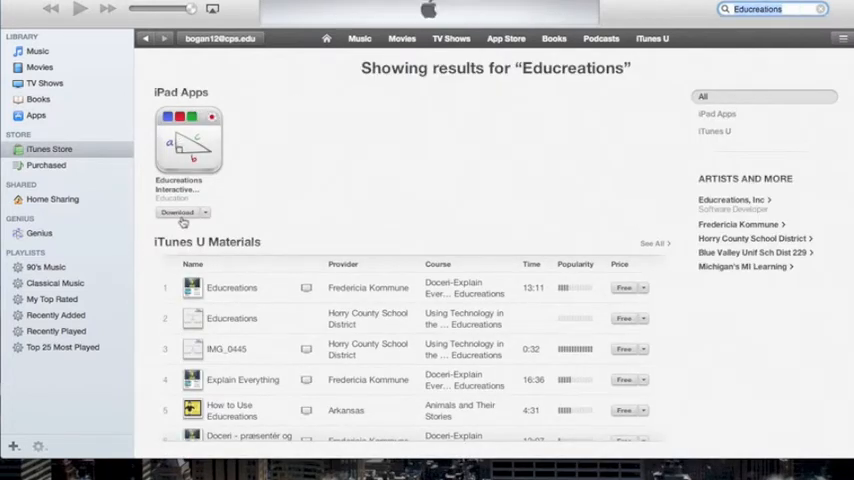
{"action": "left_click", "coordinate": [178, 212]}
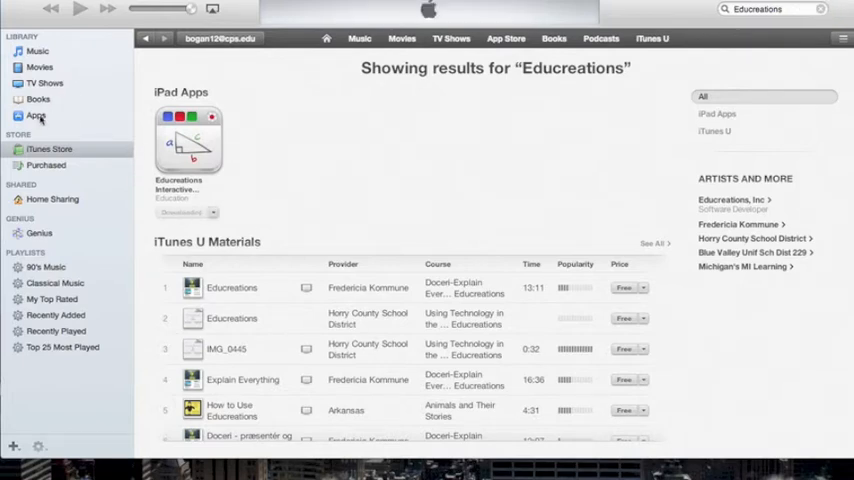
Step: Confirm Google Earth and Educreations in the Apps library, then quit iTunes with Command+Q
{"action": "left_click", "coordinate": [36, 116]}
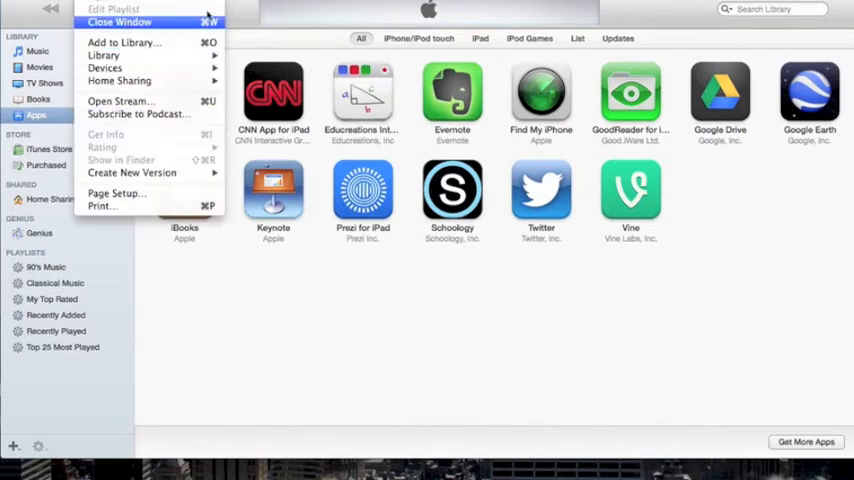
{"action": "key", "text": "cmd+q"}
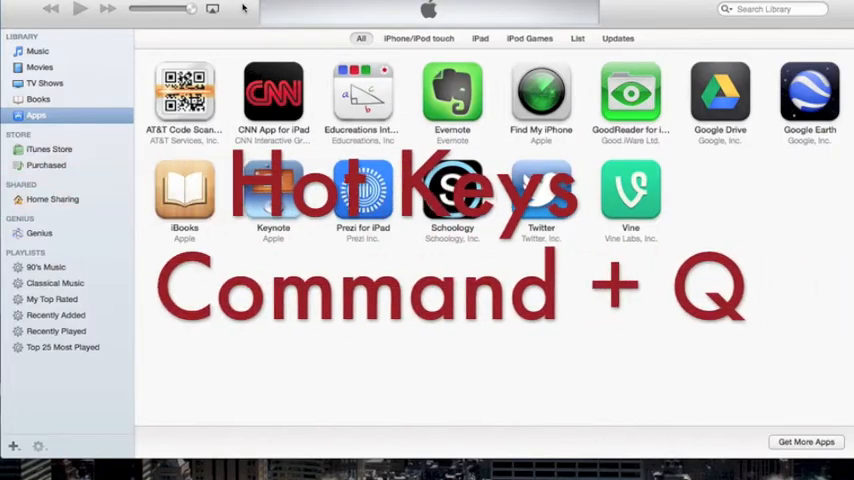
{"action": "key", "text": "cmd+q"}
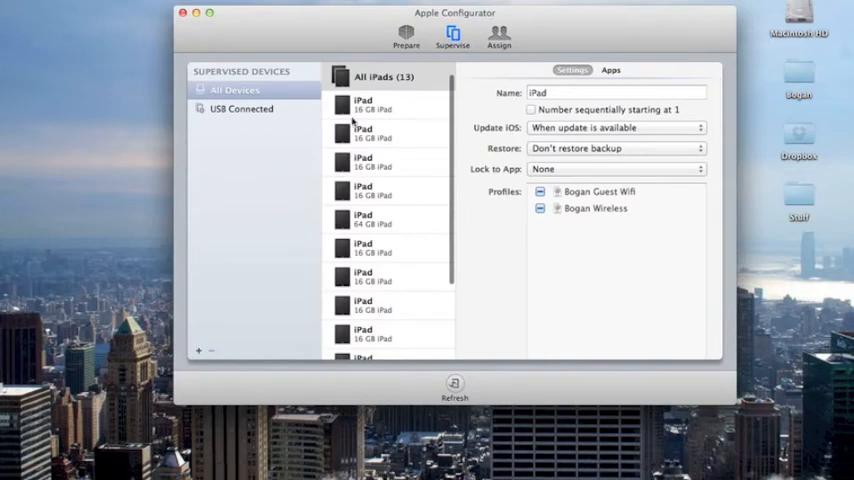
{"action": "mouse_move", "coordinate": [354, 34]}
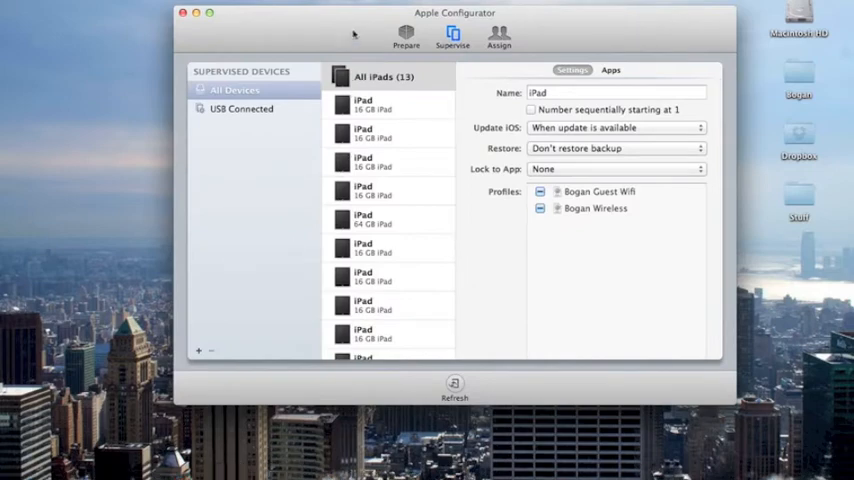
{"action": "mouse_move", "coordinate": [358, 33]}
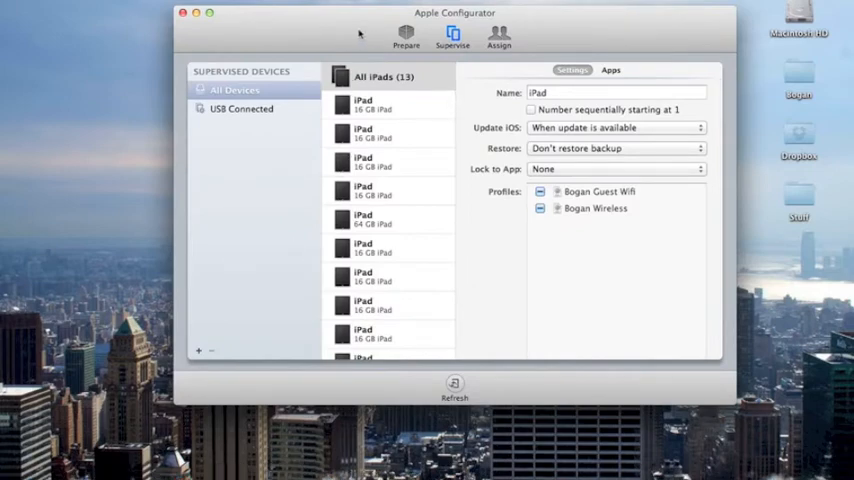
Step: In the Prepare pane, turn supervision on and check the Bogan Wireless profile
{"action": "left_click", "coordinate": [406, 37]}
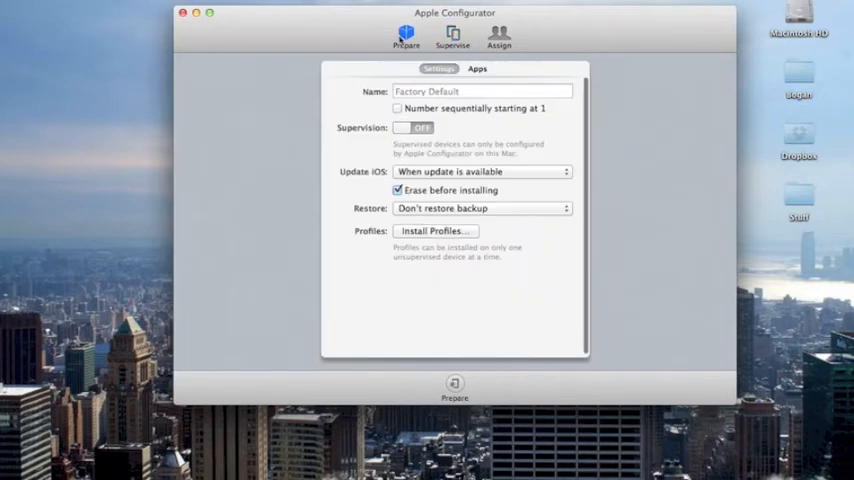
{"action": "left_click", "coordinate": [413, 127]}
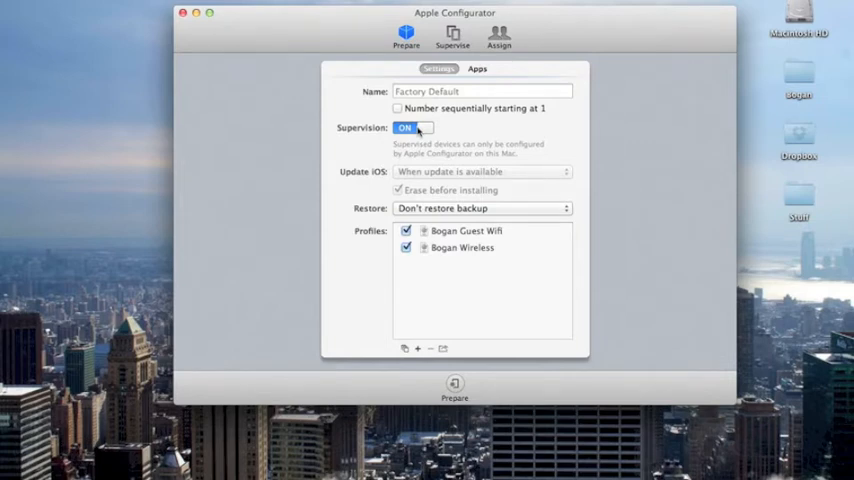
{"action": "left_click", "coordinate": [461, 247]}
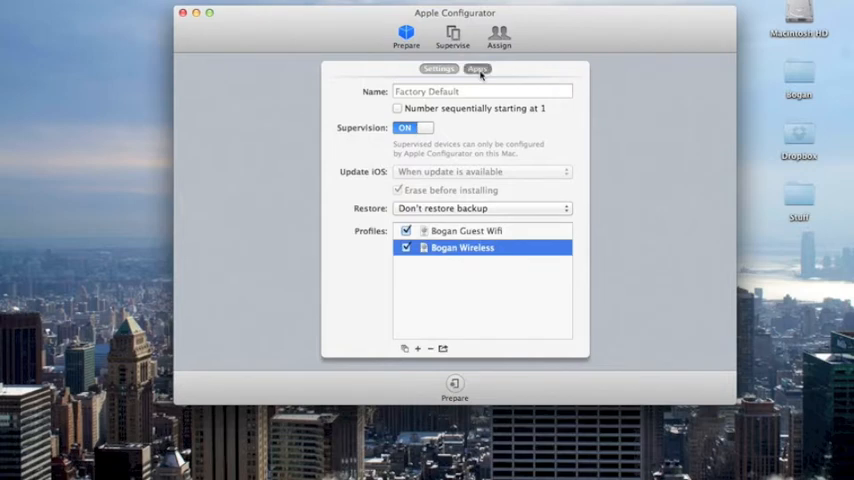
Step: Go to the Prepare apps list and start adding a new app, opening Select Applications
{"action": "left_click", "coordinate": [477, 69]}
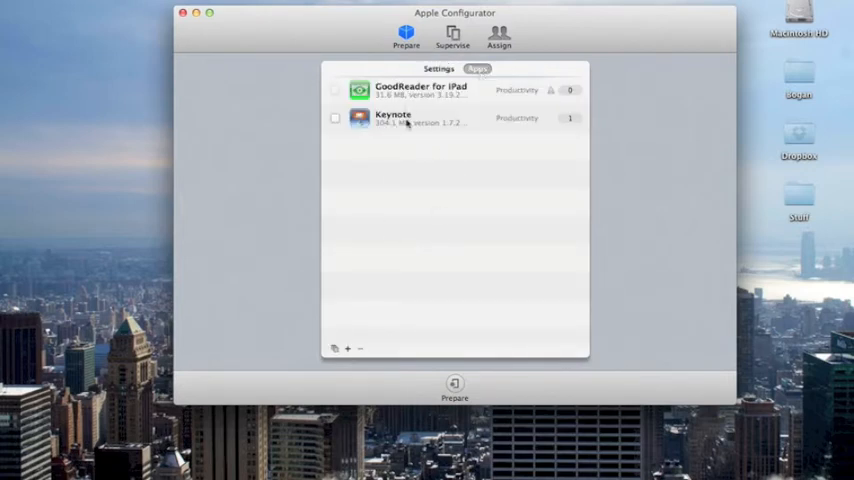
{"action": "left_click", "coordinate": [420, 118]}
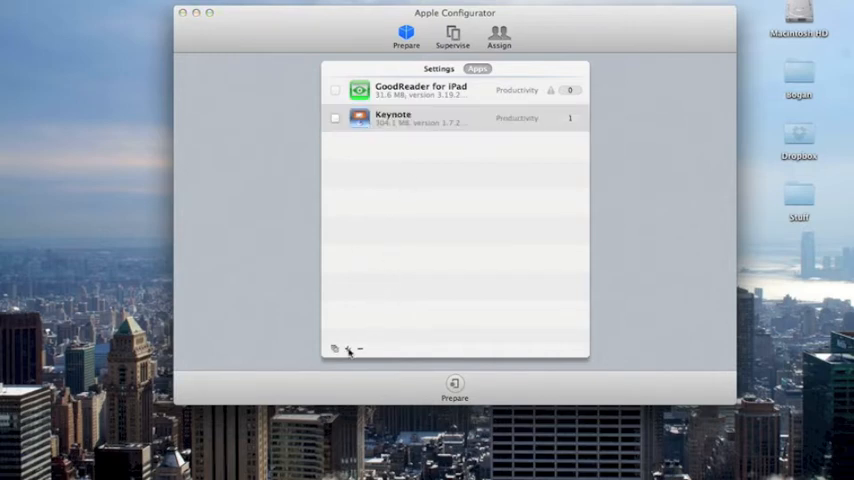
{"action": "left_click", "coordinate": [347, 348]}
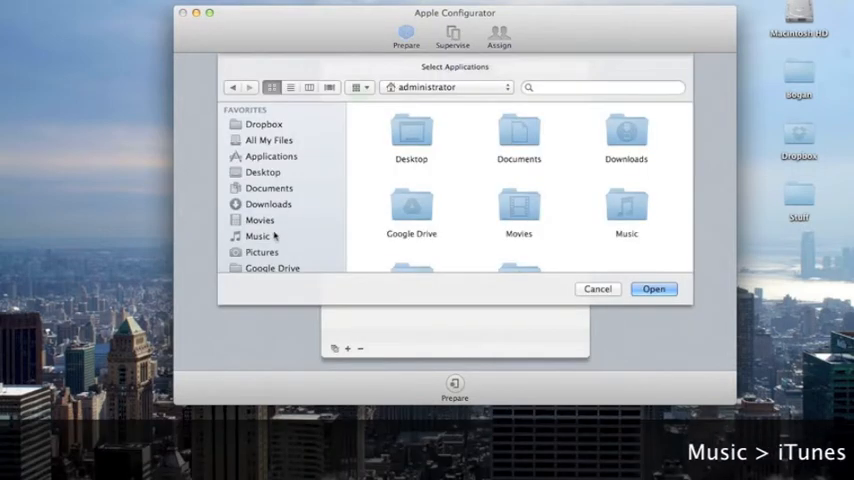
Step: Browse Music > iTunes > iTunes Media > Mobile Applications and show the app files as a list
{"action": "double_click", "coordinate": [258, 236]}
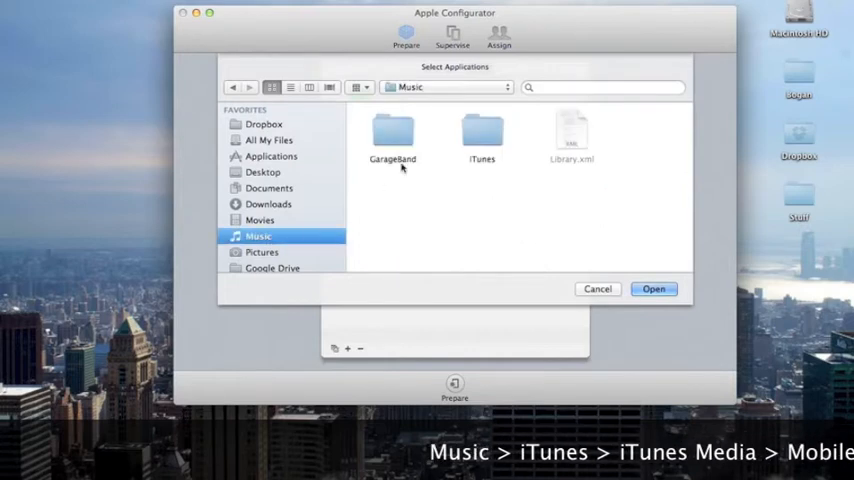
{"action": "double_click", "coordinate": [481, 135]}
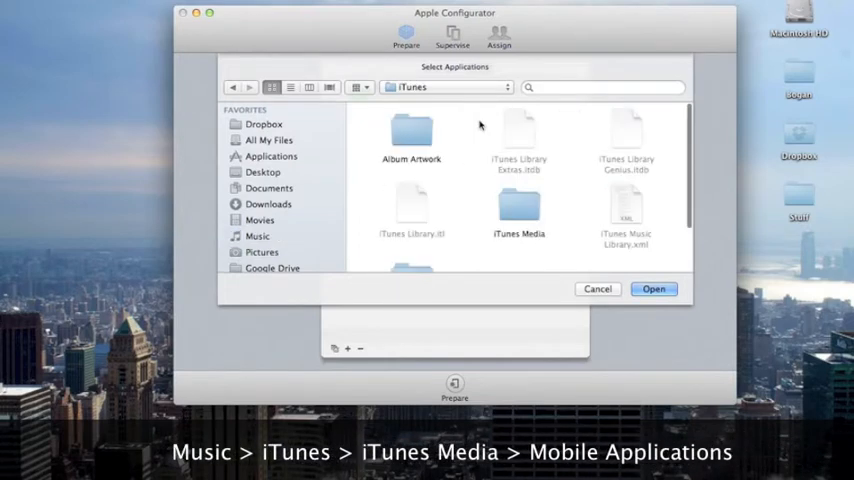
{"action": "left_click", "coordinate": [518, 210]}
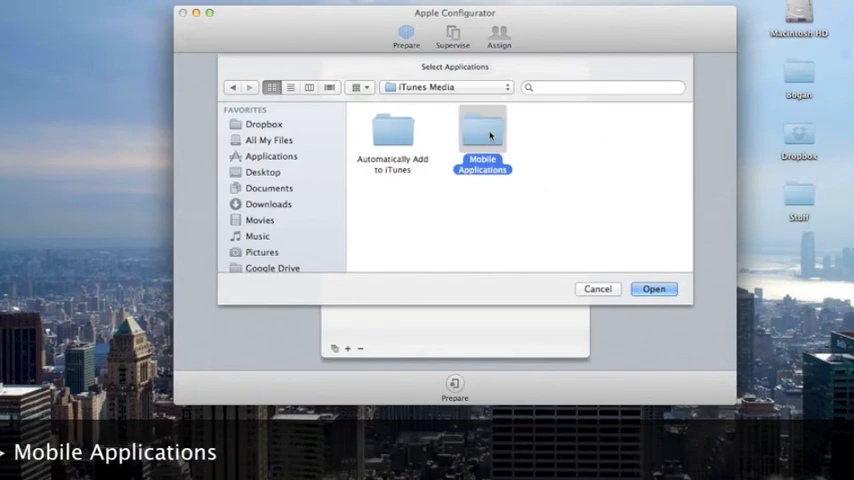
{"action": "double_click", "coordinate": [481, 135]}
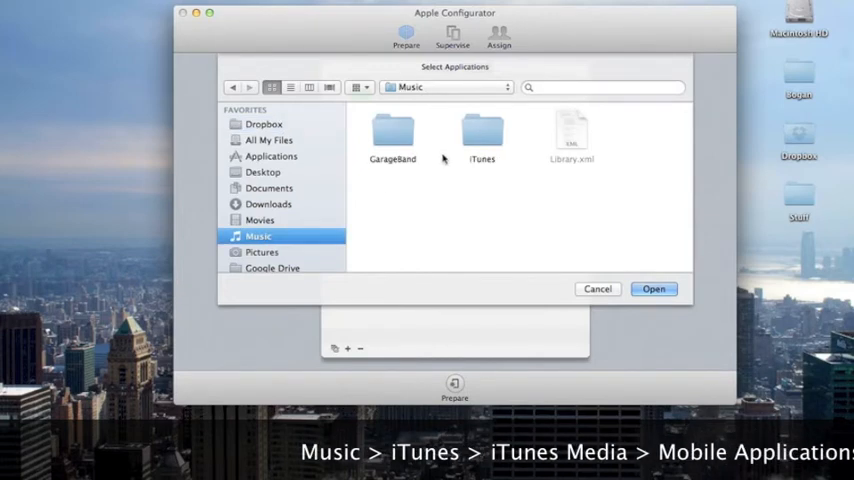
{"action": "double_click", "coordinate": [481, 135]}
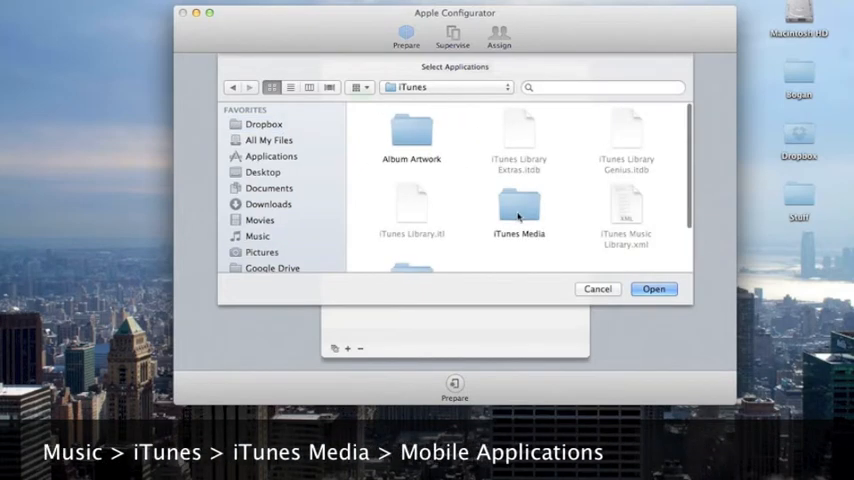
{"action": "double_click", "coordinate": [518, 210]}
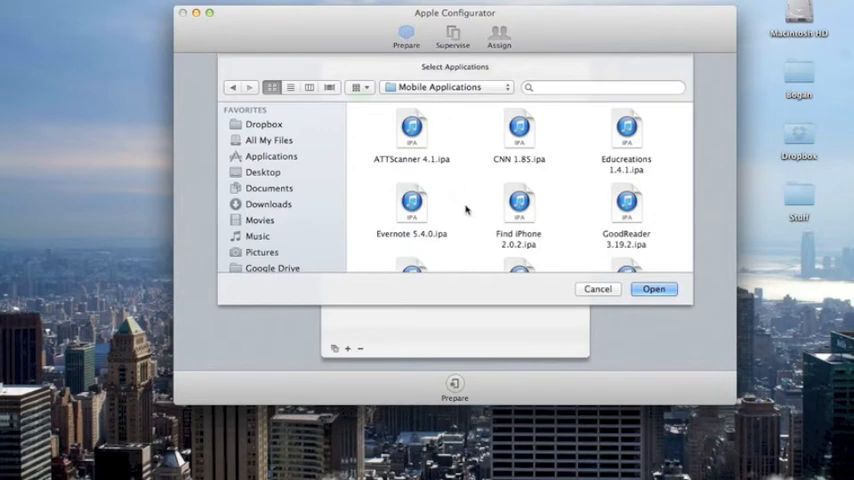
{"action": "mouse_move", "coordinate": [553, 127]}
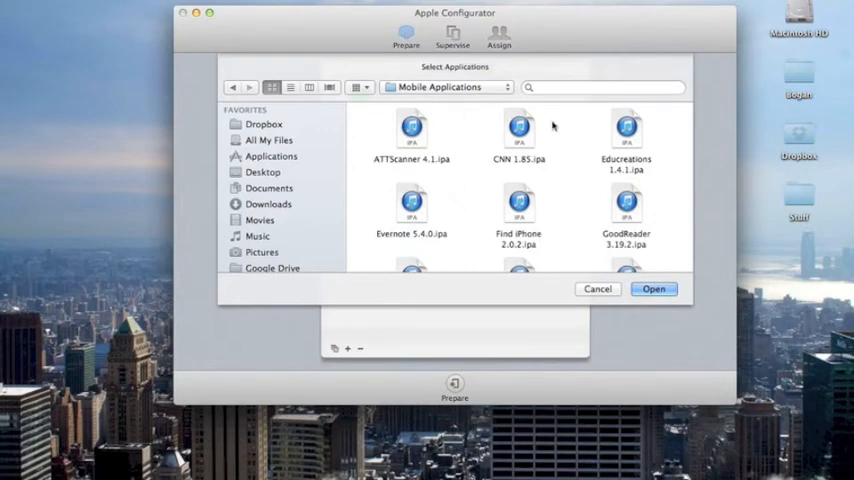
{"action": "left_click", "coordinate": [290, 87]}
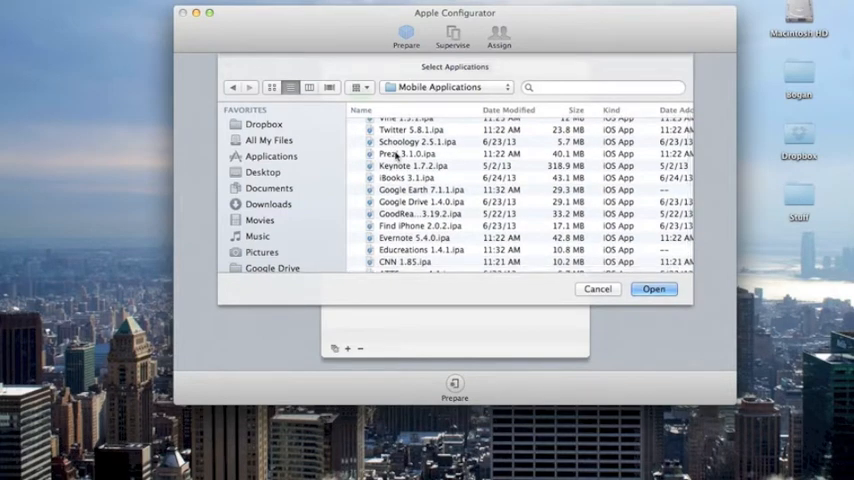
Step: Select the Google Earth and Educreations .ipa files and open them for import
{"action": "left_click", "coordinate": [420, 189]}
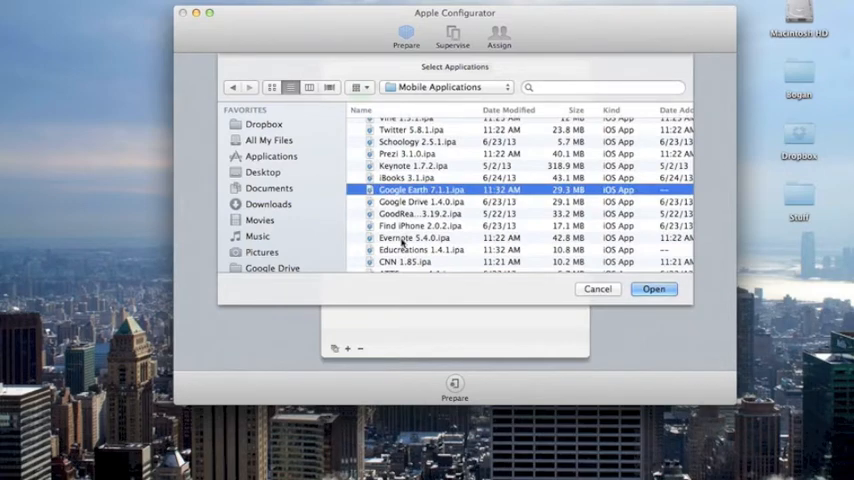
{"action": "left_click", "coordinate": [420, 249]}
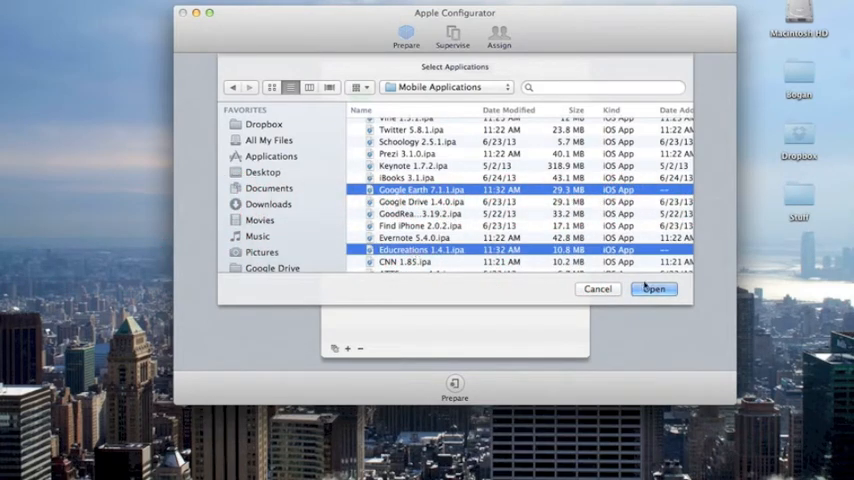
{"action": "left_click", "coordinate": [653, 289]}
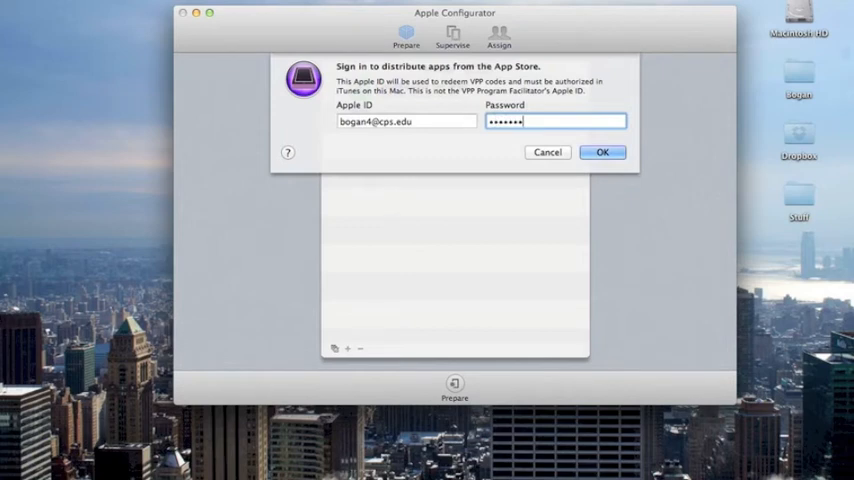
Step: Confirm the App Store sign-in so Educreations and Google Earth import into the app list
{"action": "left_click", "coordinate": [602, 152]}
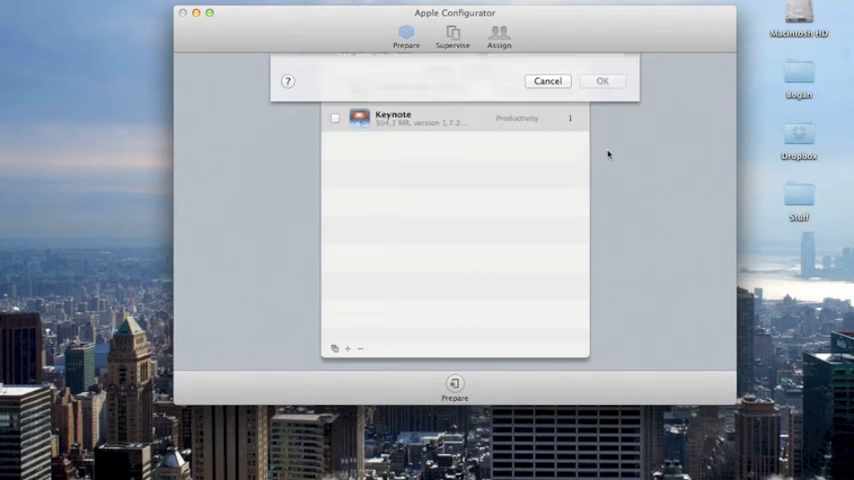
{"action": "left_click", "coordinate": [603, 81]}
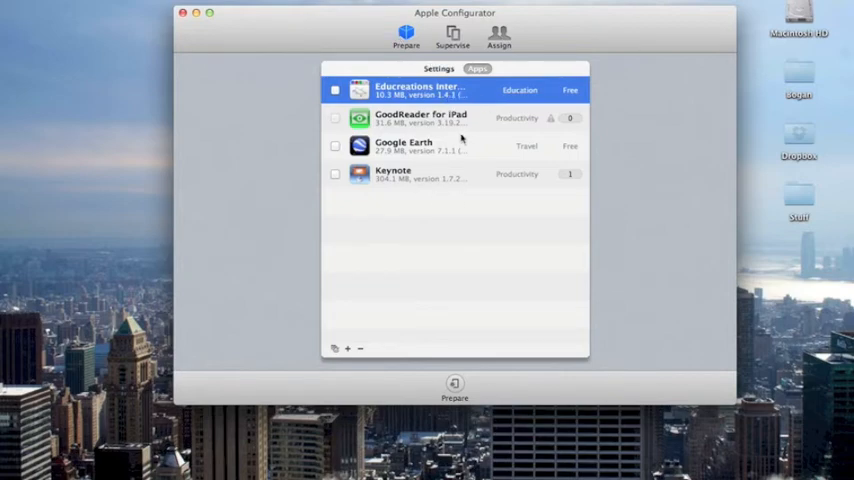
Step: In Supervise > Apps for all iPads, check Educreations for installation and select Google Earth
{"action": "left_click", "coordinate": [452, 37]}
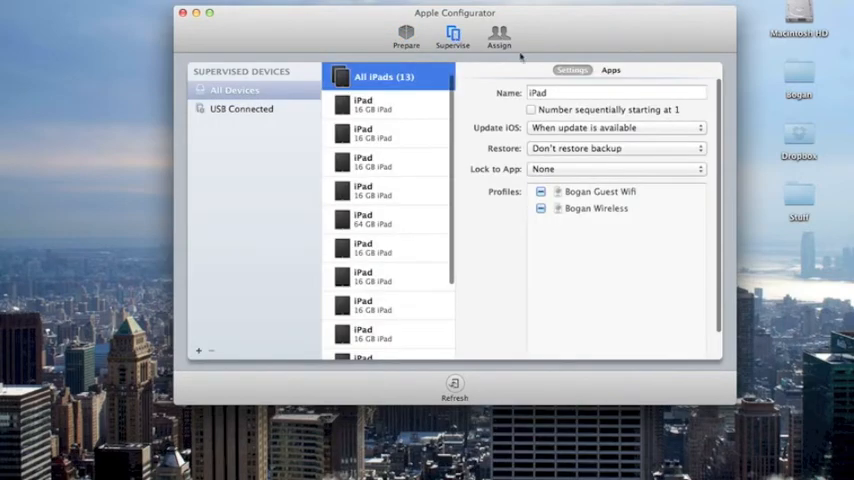
{"action": "left_click", "coordinate": [611, 70]}
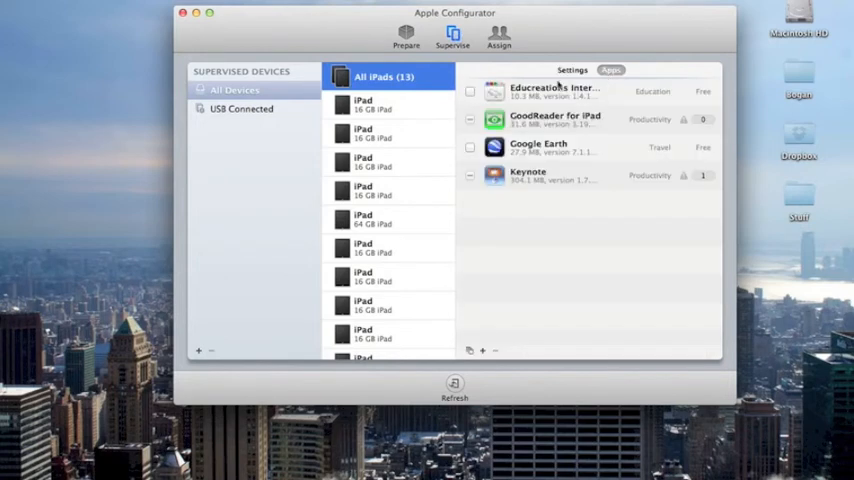
{"action": "left_click", "coordinate": [470, 91]}
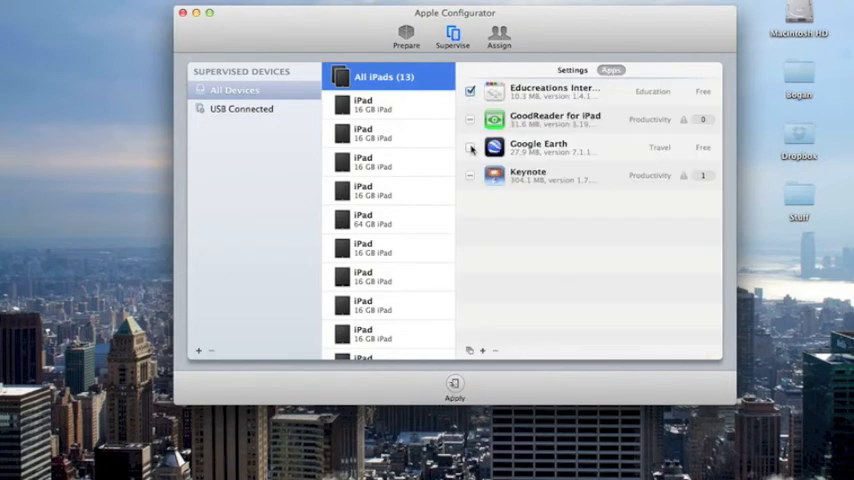
{"action": "left_click", "coordinate": [470, 147]}
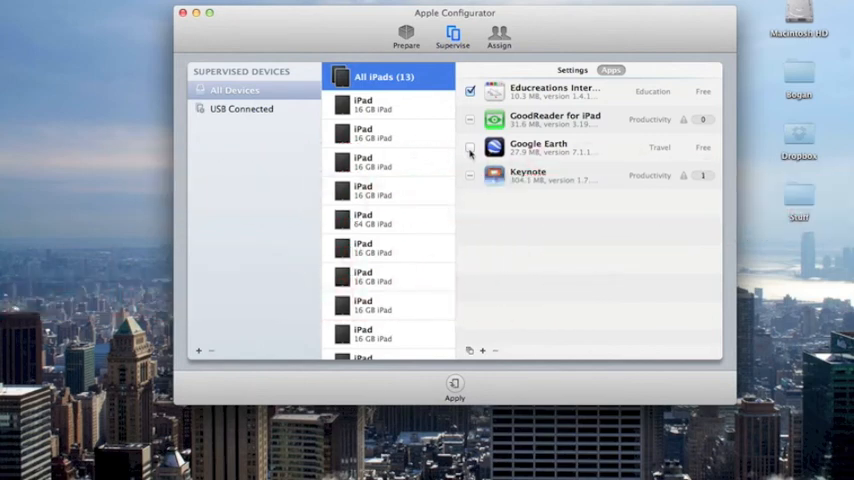
{"action": "left_click", "coordinate": [470, 147]}
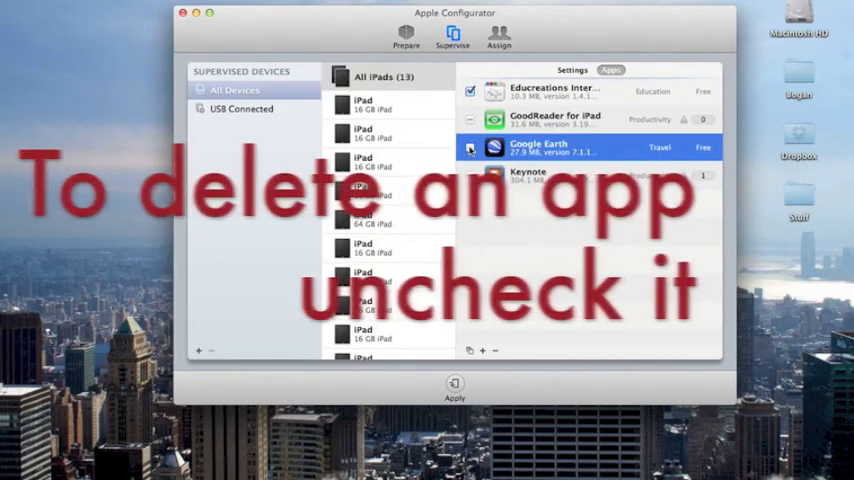
{"action": "left_click", "coordinate": [470, 148]}
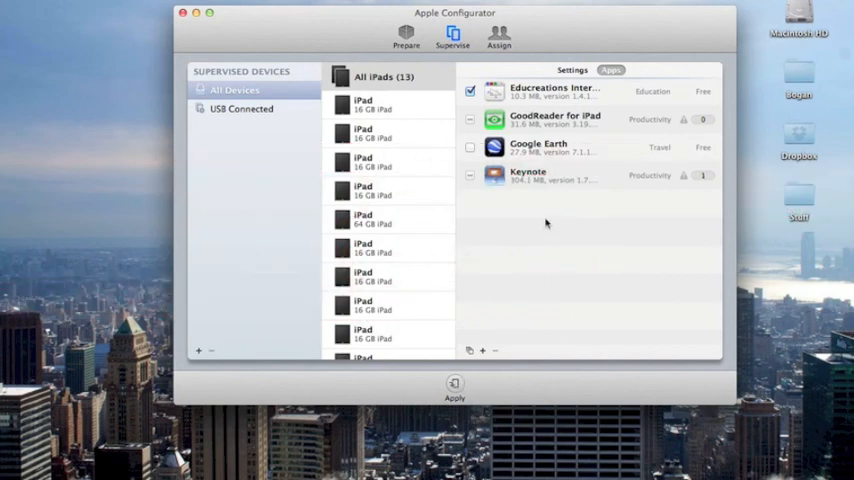
{"action": "left_click", "coordinate": [550, 147]}
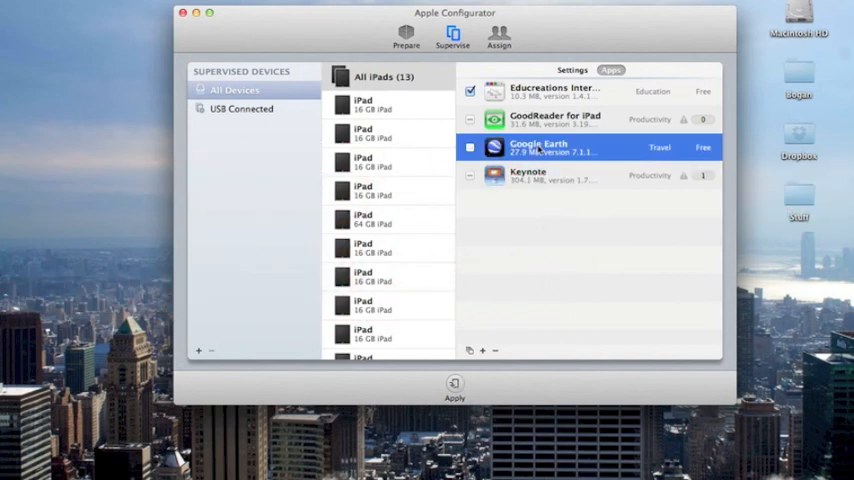
{"action": "left_click", "coordinate": [494, 350]}
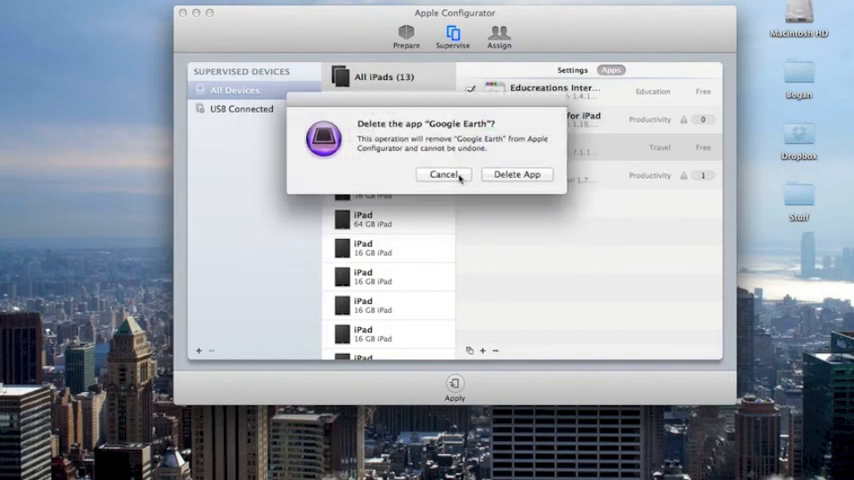
{"action": "left_click", "coordinate": [445, 174]}
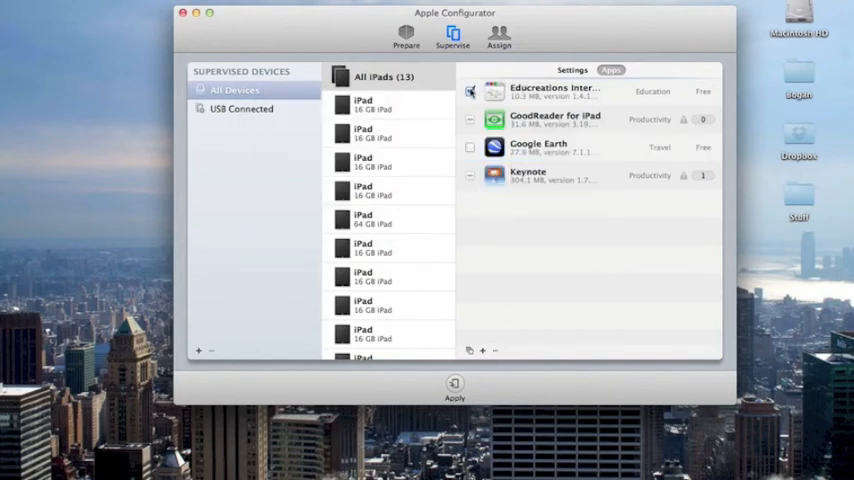
Step: Check Google Earth for installation alongside Educreations in the Supervise apps list
{"action": "left_click", "coordinate": [470, 147]}
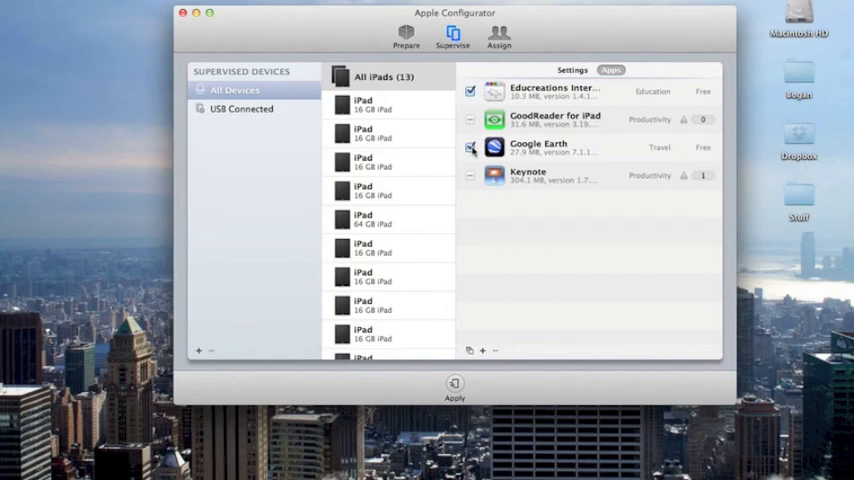
{"action": "left_click", "coordinate": [470, 147]}
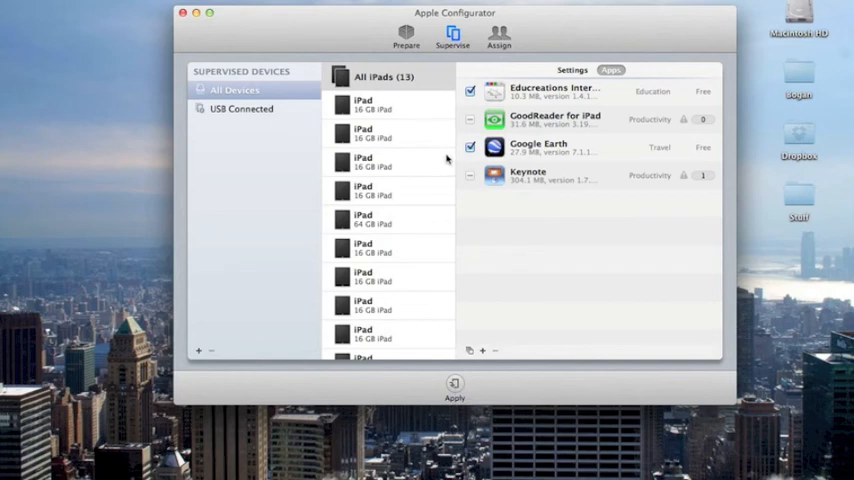
{"action": "mouse_move", "coordinate": [445, 163]}
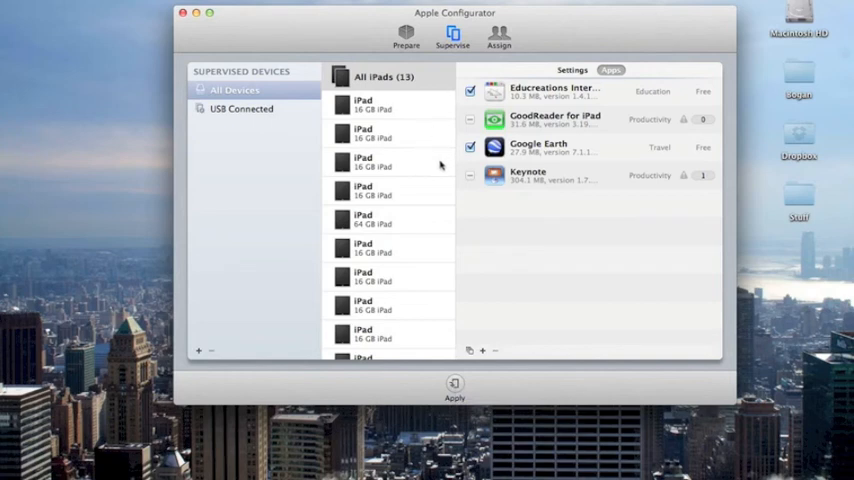
{"action": "mouse_move", "coordinate": [435, 253]}
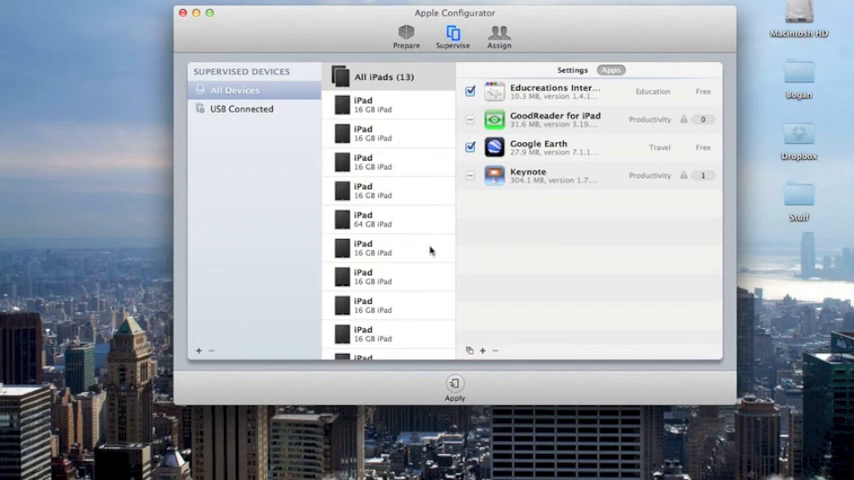
{"action": "mouse_move", "coordinate": [423, 252]}
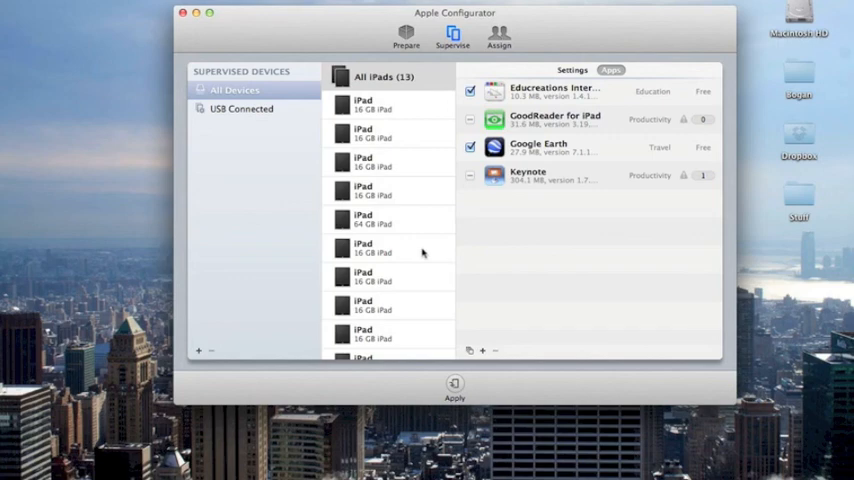